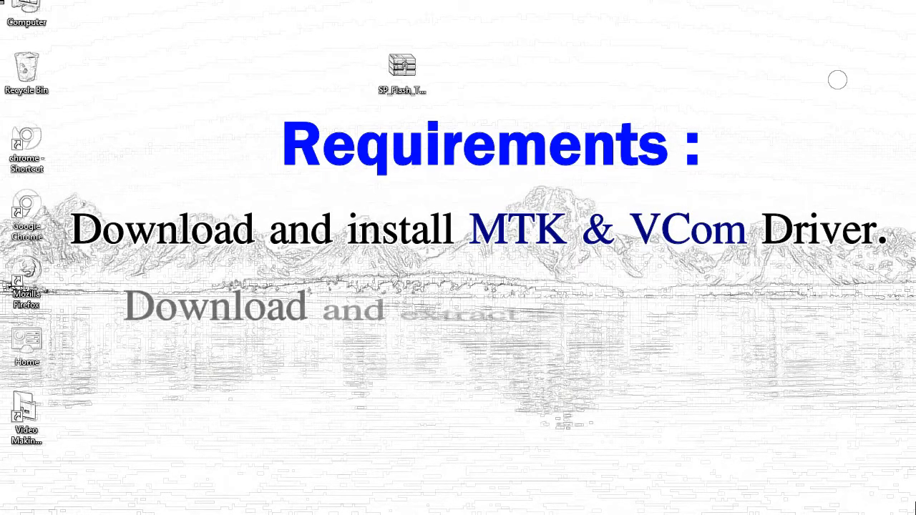
Step: Extract the SP_Flash_Tool archive onto the desktop via Extract Here
right_click(401, 69)
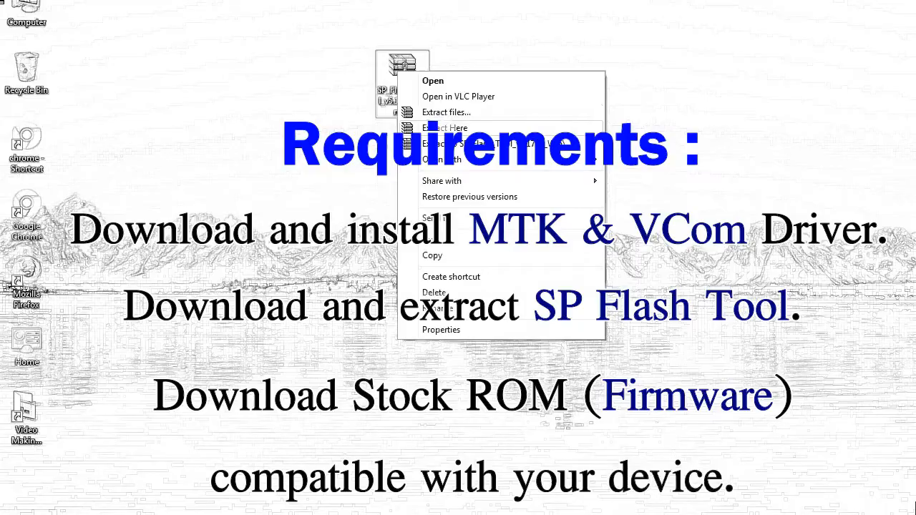
left_click(447, 112)
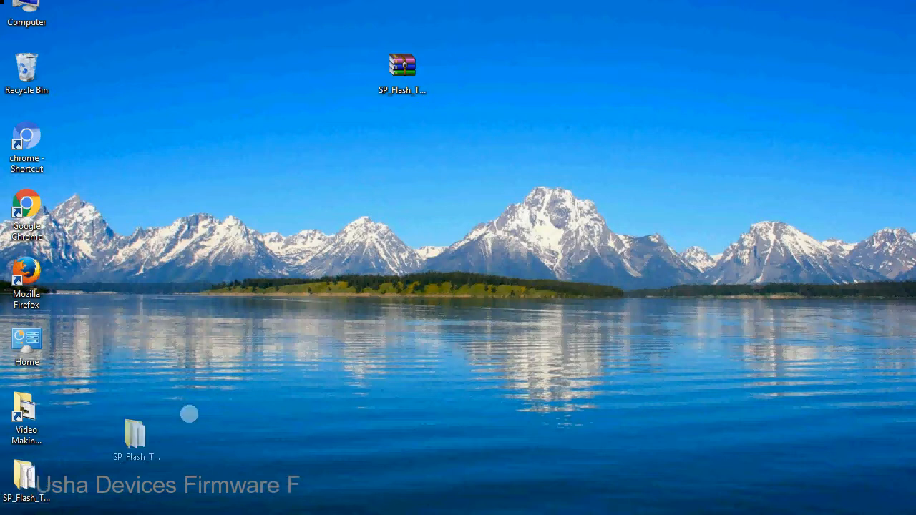
Step: Move the extracted SP_Flash_Tool_v5.1728_Win folder beside the archive and view its files
left_click_drag(136, 432, 461, 74)
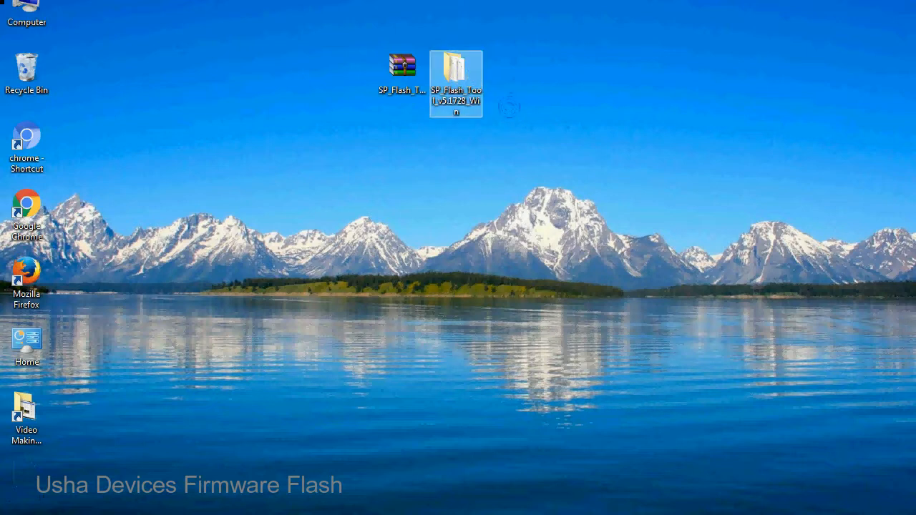
double_click(455, 72)
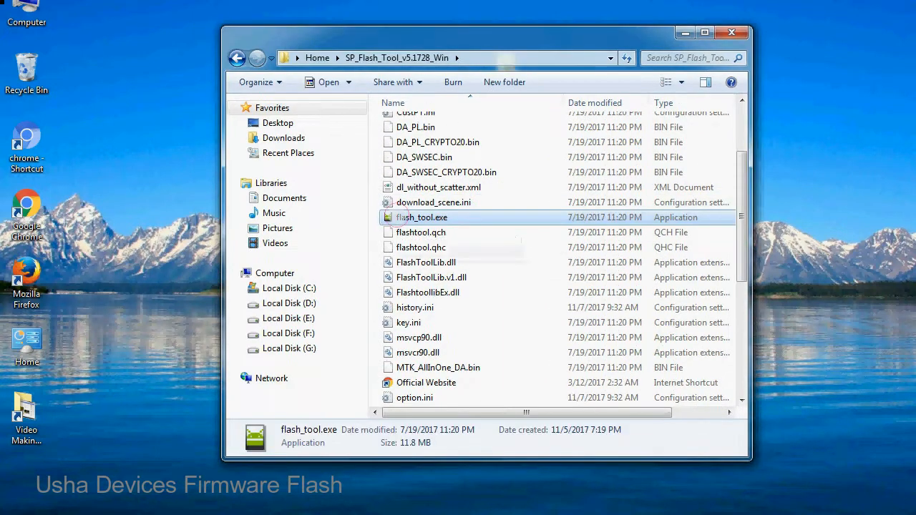
Step: Launch flash_tool.exe and begin choosing a Scatter-loading File on the Download tab
right_click(421, 218)
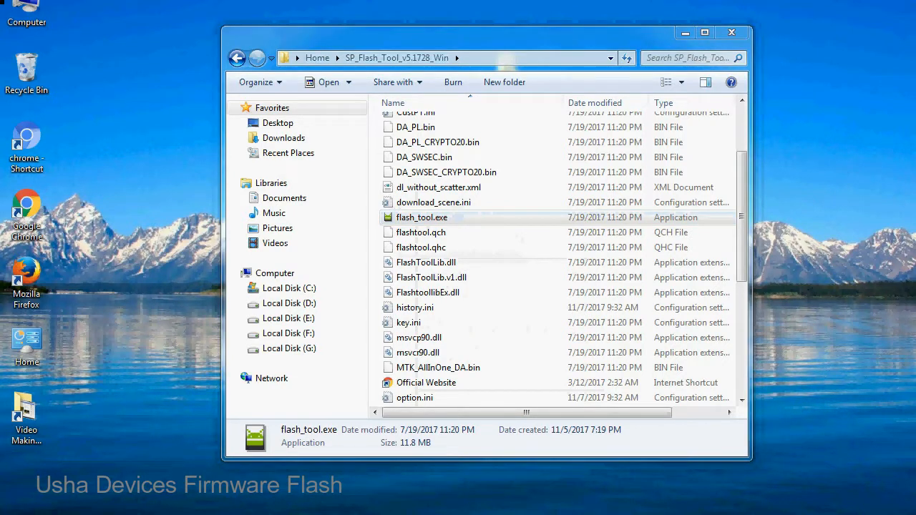
double_click(421, 218)
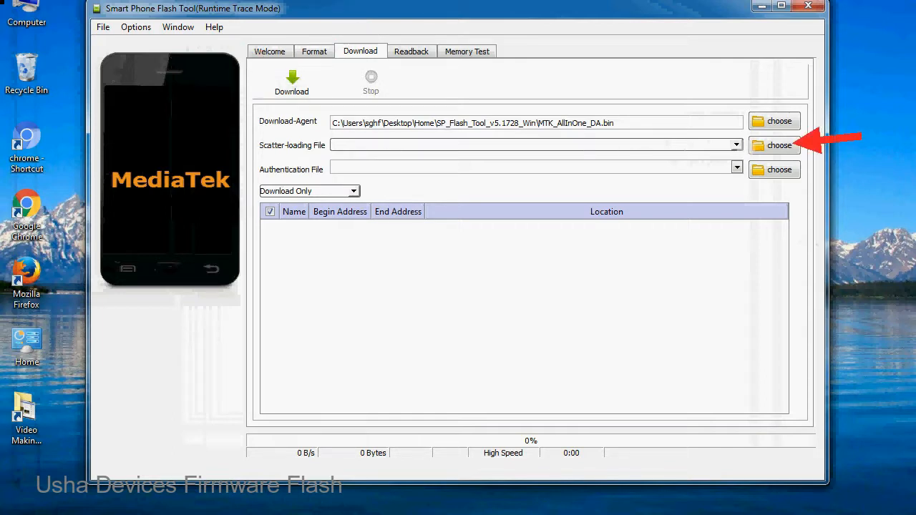
left_click(778, 146)
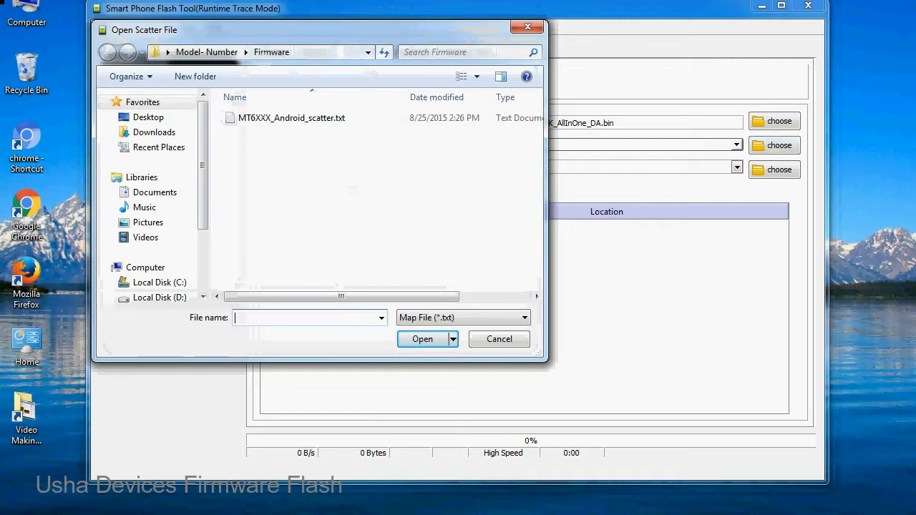
Step: Load MT6XXX_Android_scatter.txt from the Firmware folder, filling the MT6582 partition list
left_click(292, 118)
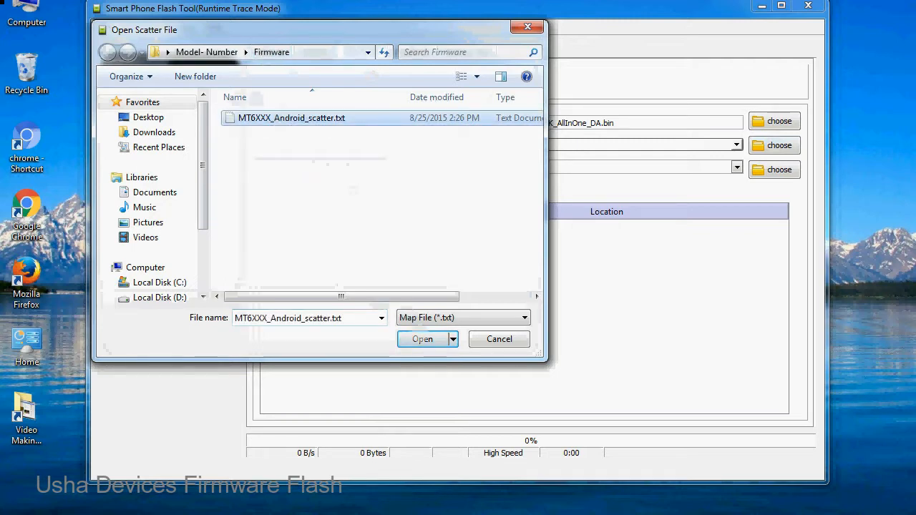
left_click(422, 338)
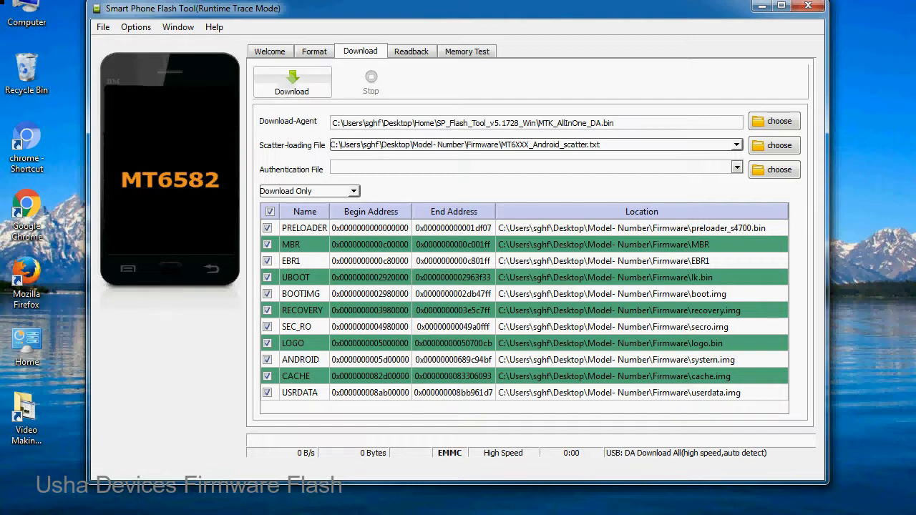
Step: Start the Download so the tool waits for the phone to connect
left_click(292, 80)
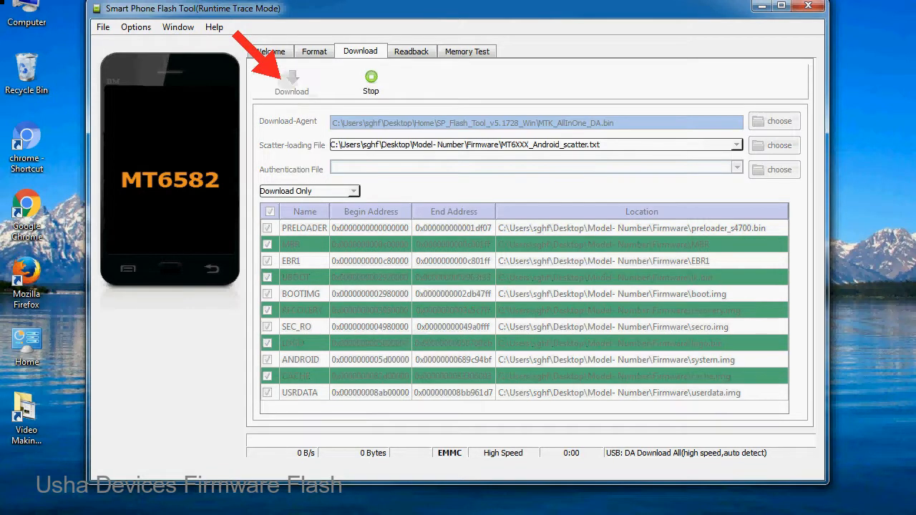
left_click(292, 77)
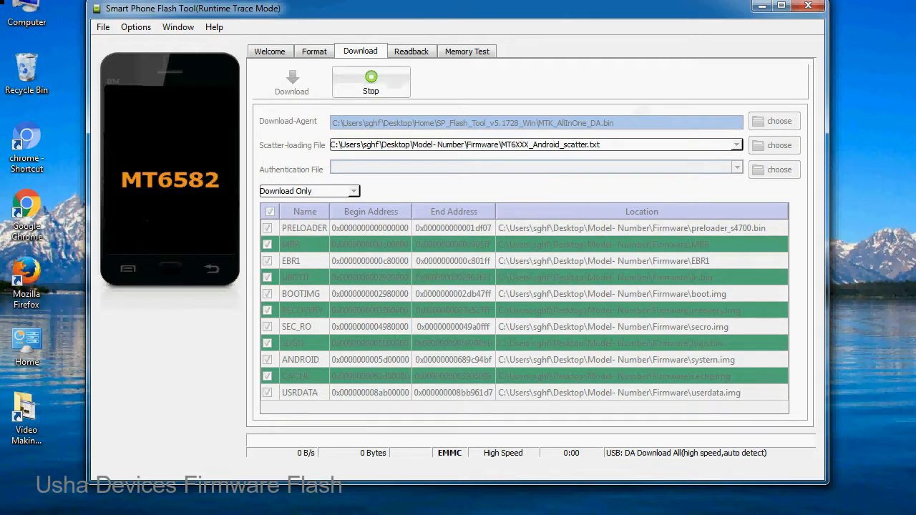